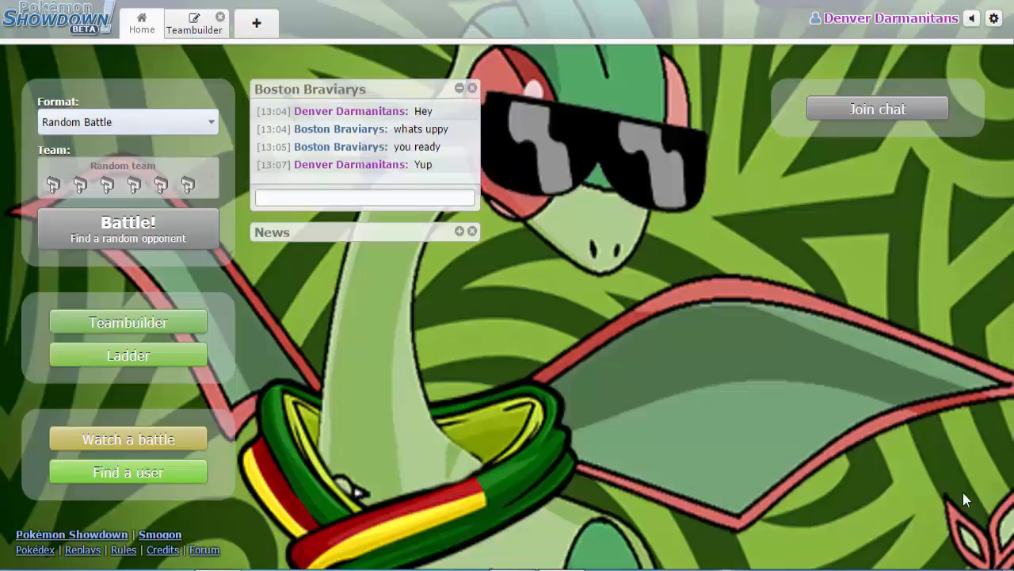
mouse_move(368, 69)
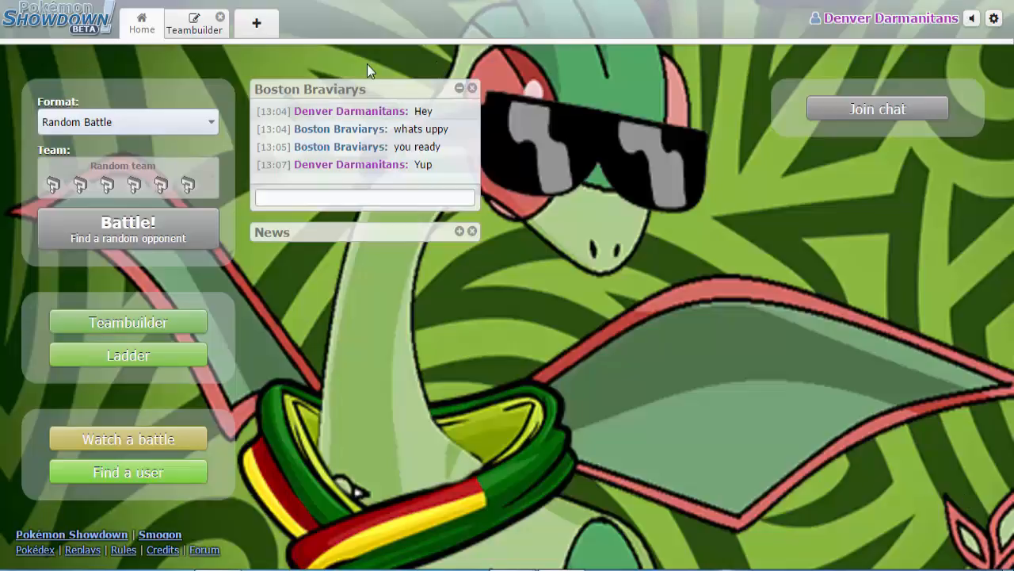
click(341, 128)
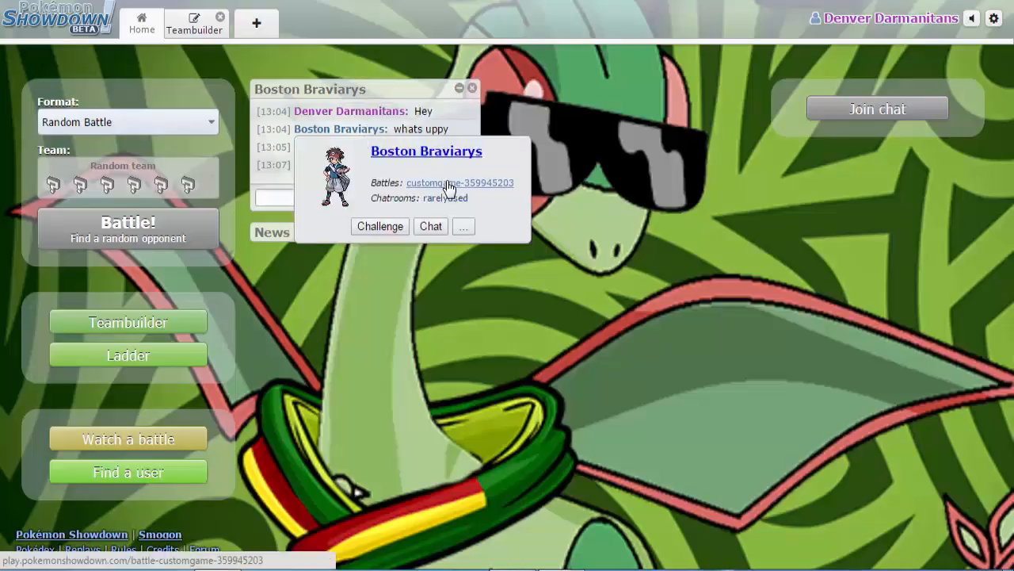
- Join the Boston Braviarys vs Milwaukee Milotics battle as a spectator and watch through Turn 3
click(459, 183)
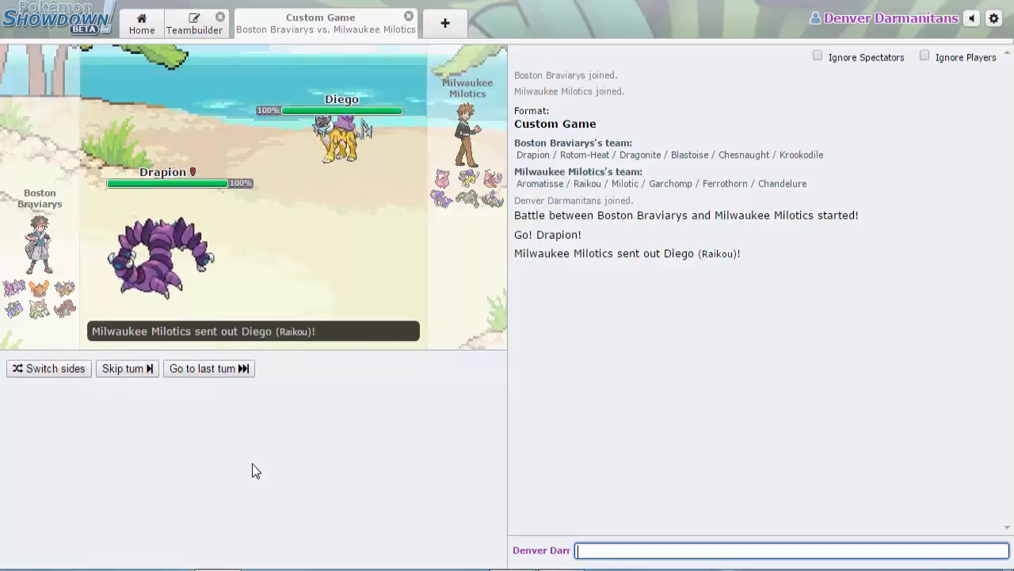
click(126, 368)
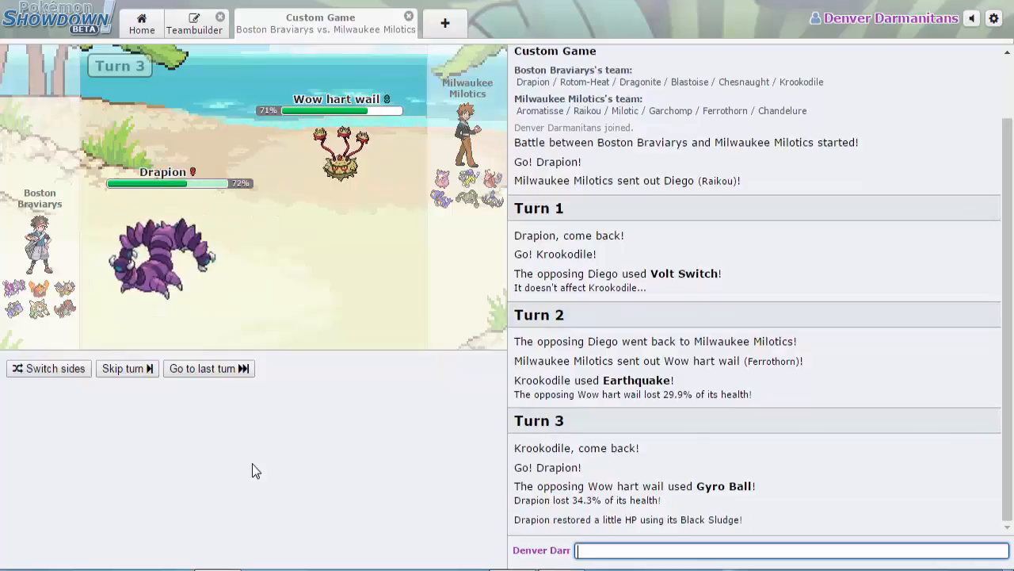
- Keep the battle view active as Drapion faints to Wow hart wail's Gyro Ball on Turn 7
click(126, 367)
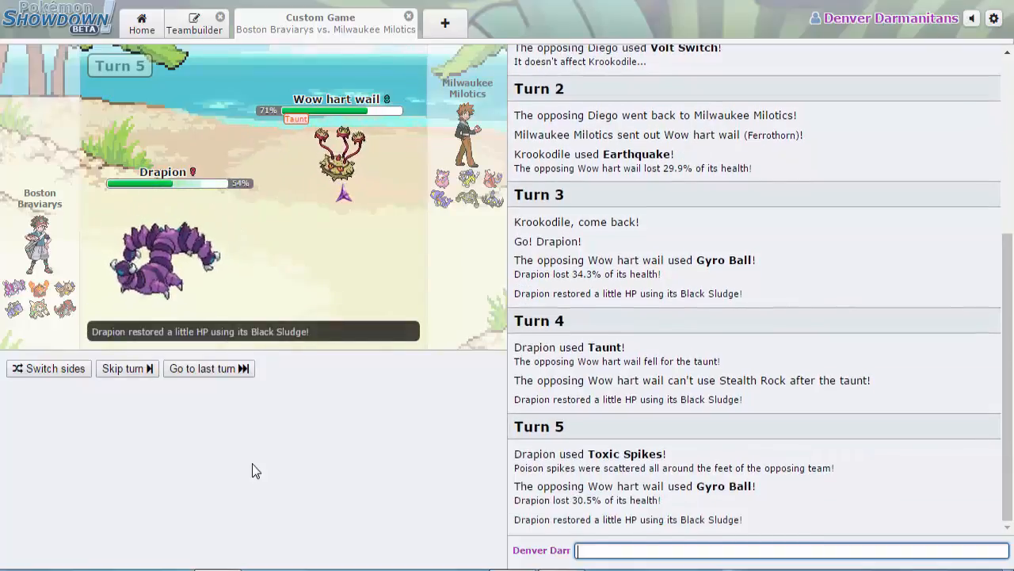
click(123, 368)
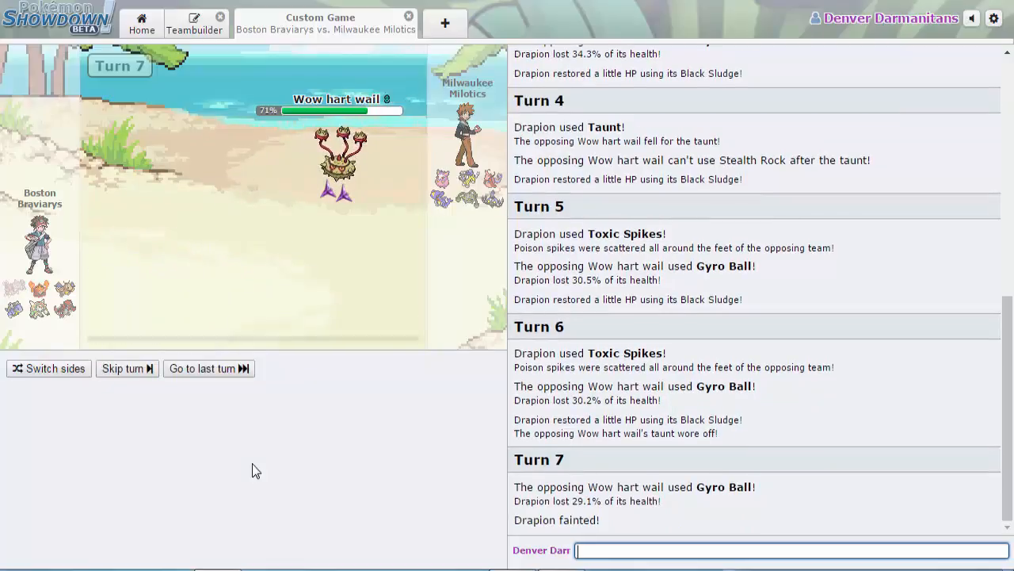
- Watch Turns 8-10 as Dragonite Dragon Dances and gets burned by Charlotte's tricked Flame Orb
click(123, 367)
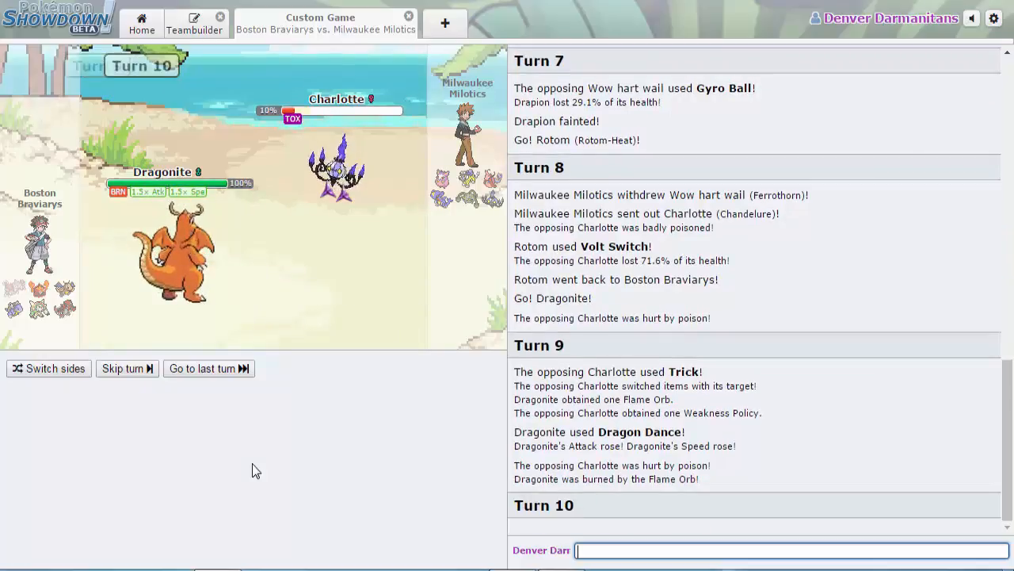
- Watch Turns 11-14 as Dragonite faints and Bulk Up Chesnaught faces the poisoned Diego
click(127, 368)
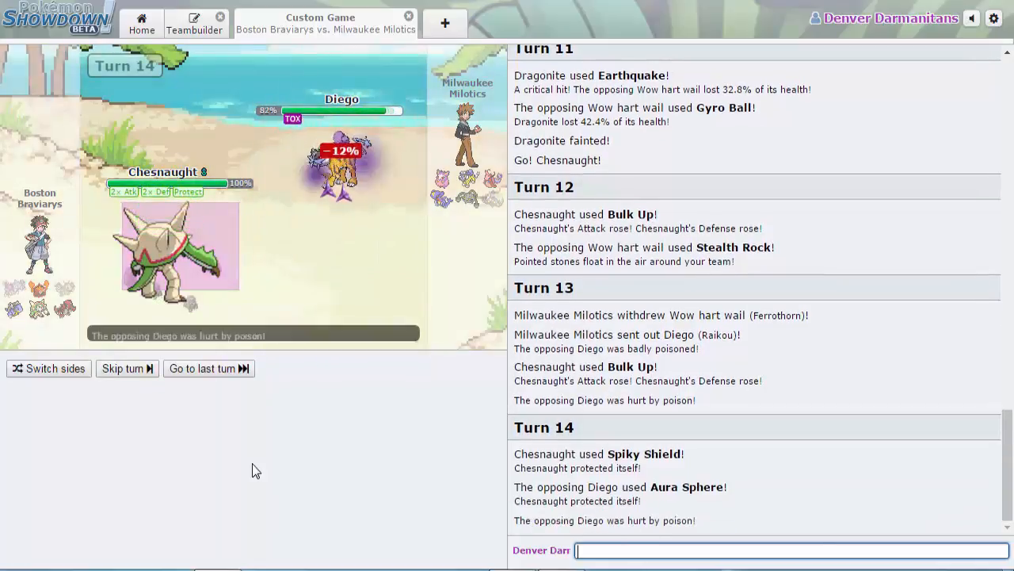
- Watch on as Diego faints and Sassy's Moonblast knocks out Chesnaught by Turn 21
click(123, 368)
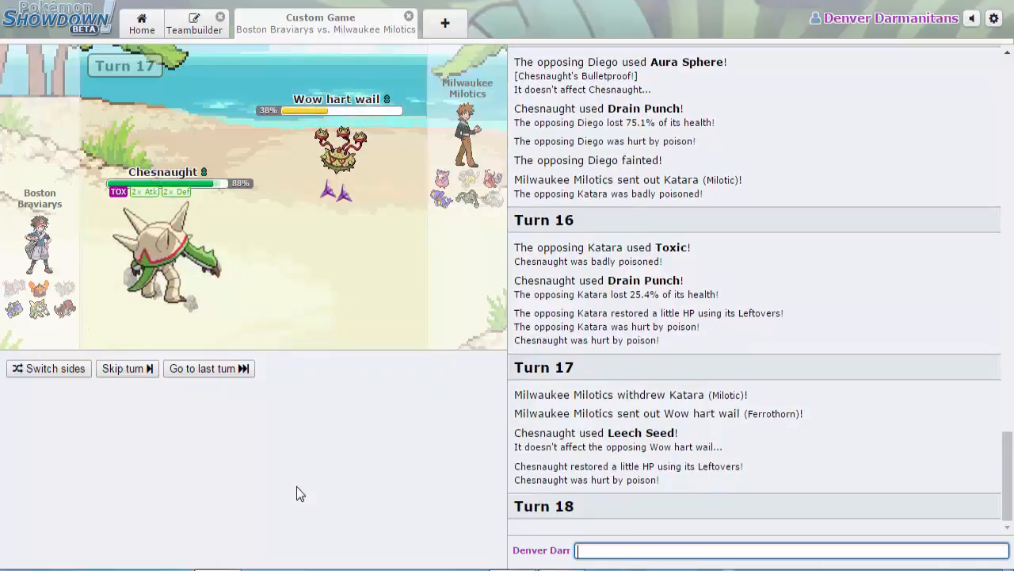
click(126, 368)
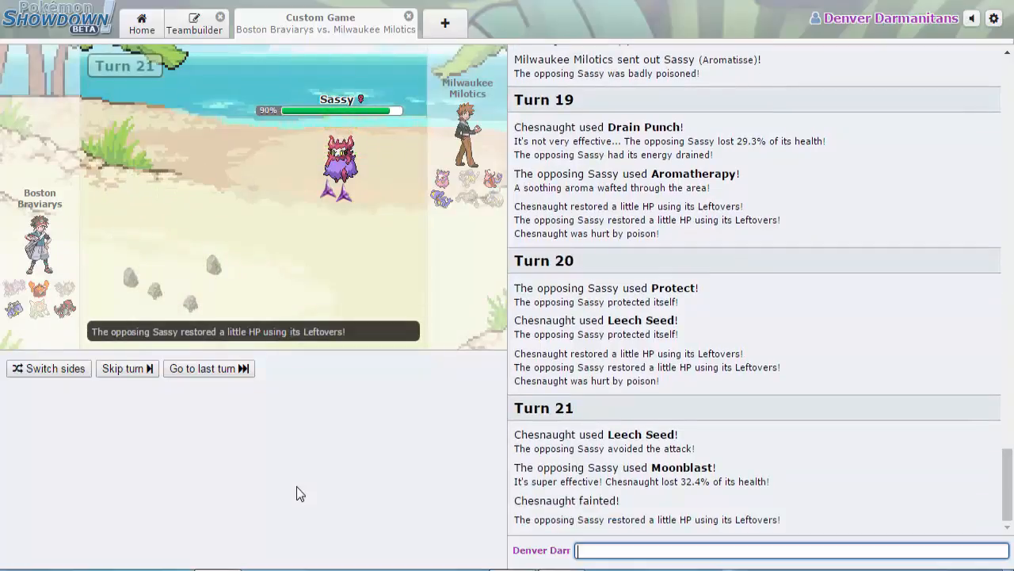
- Watch Blastoise Rapid Spin the stones and trade Scald and Toxic with Katara through Turn 24
click(123, 367)
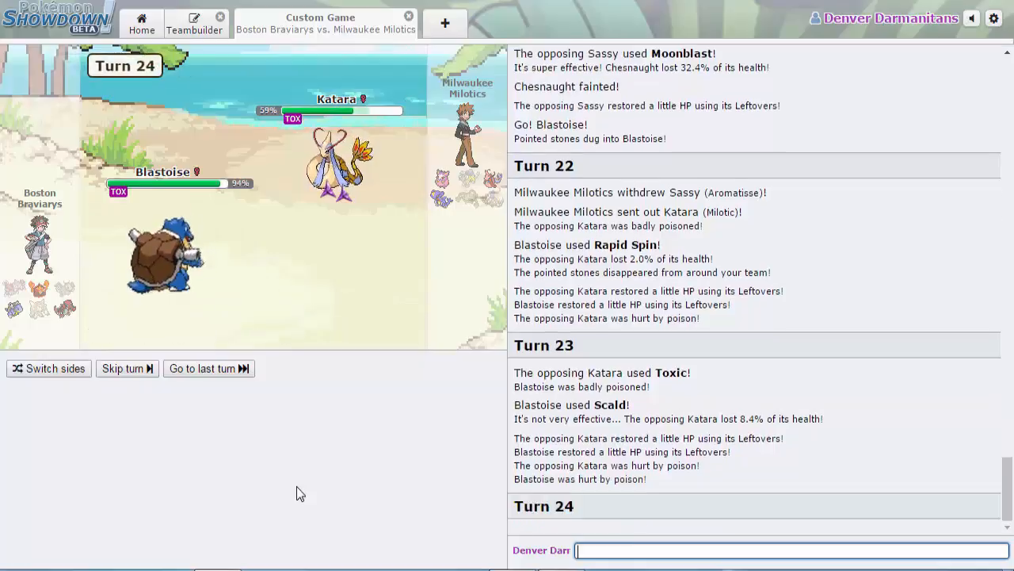
- Watch Blastoise Scald Sassy then switch to Rotom while Sassy uses Aromatherapy, Turn 26
click(126, 368)
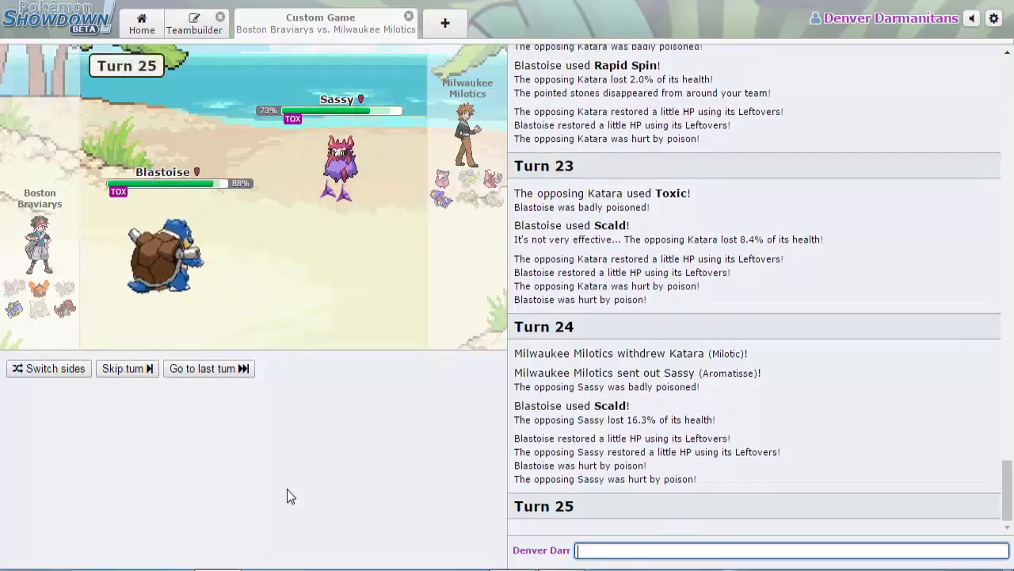
click(127, 368)
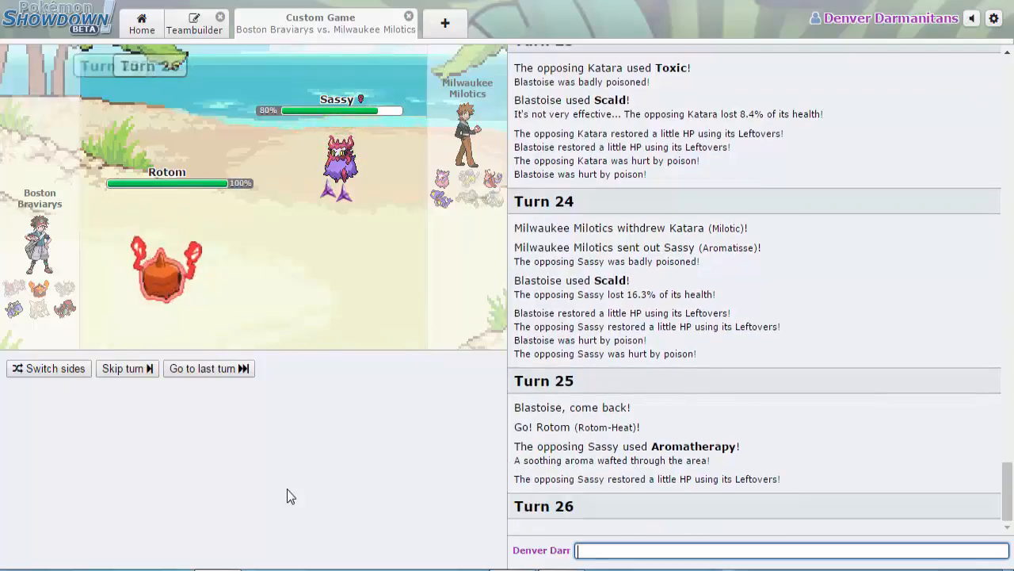
- Watch Bruce's Dragon Claws knock out Blastoise and Krookodile come in on Turn 30
click(122, 368)
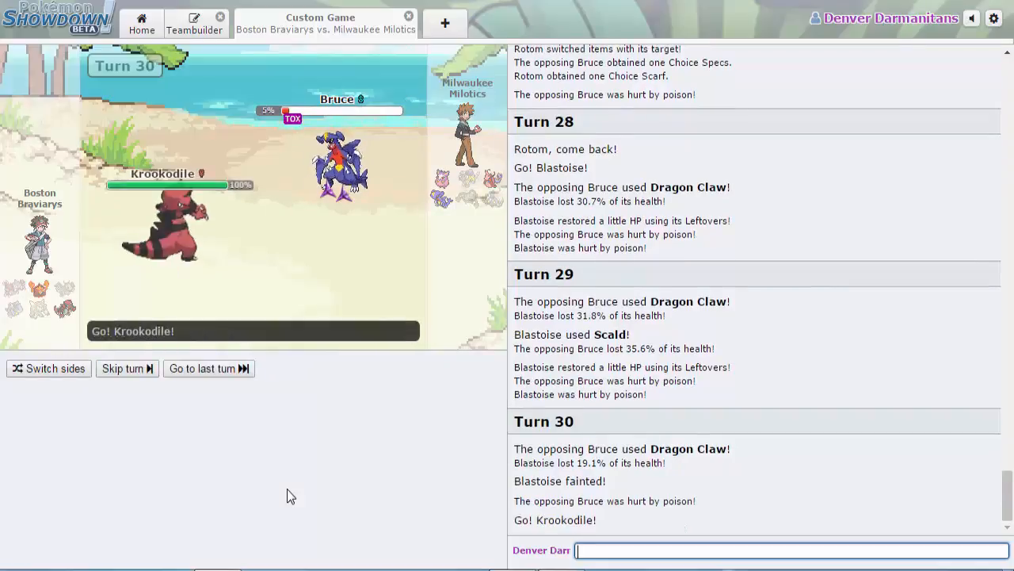
- Watch Krookodile's Earthquake KO Bruce and hit Katara, reaching Turn 33 waiting for players
click(127, 367)
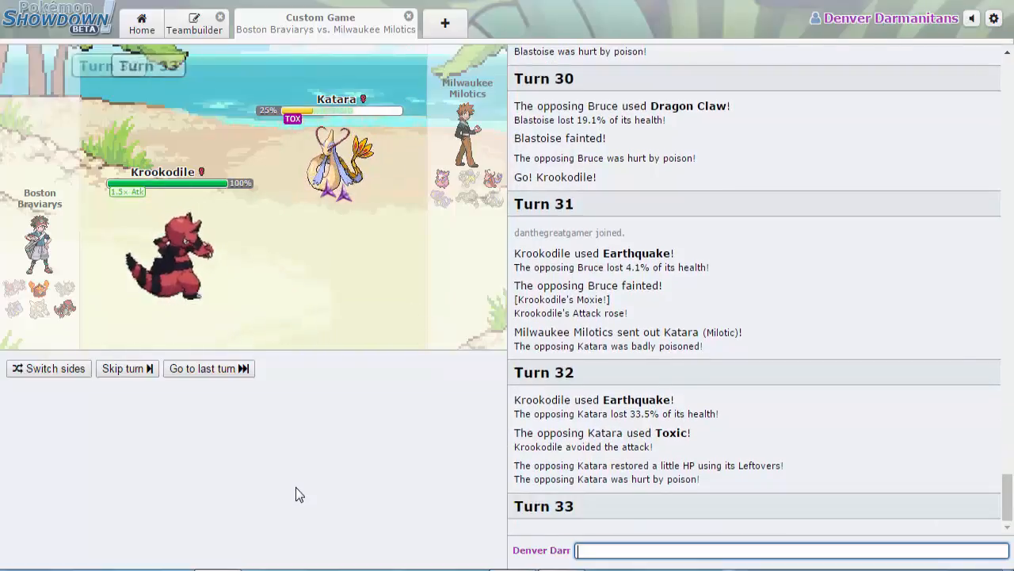
click(127, 367)
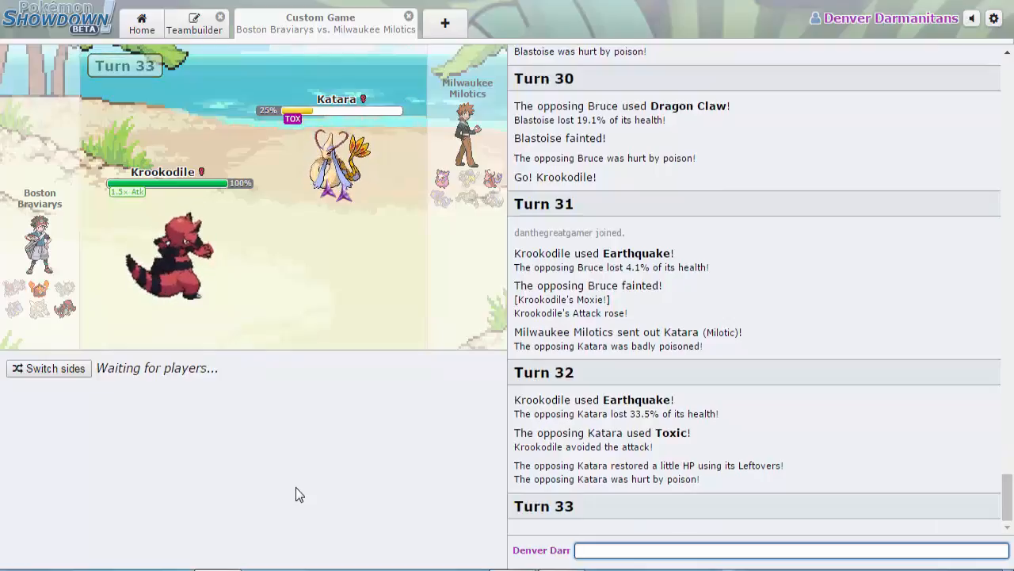